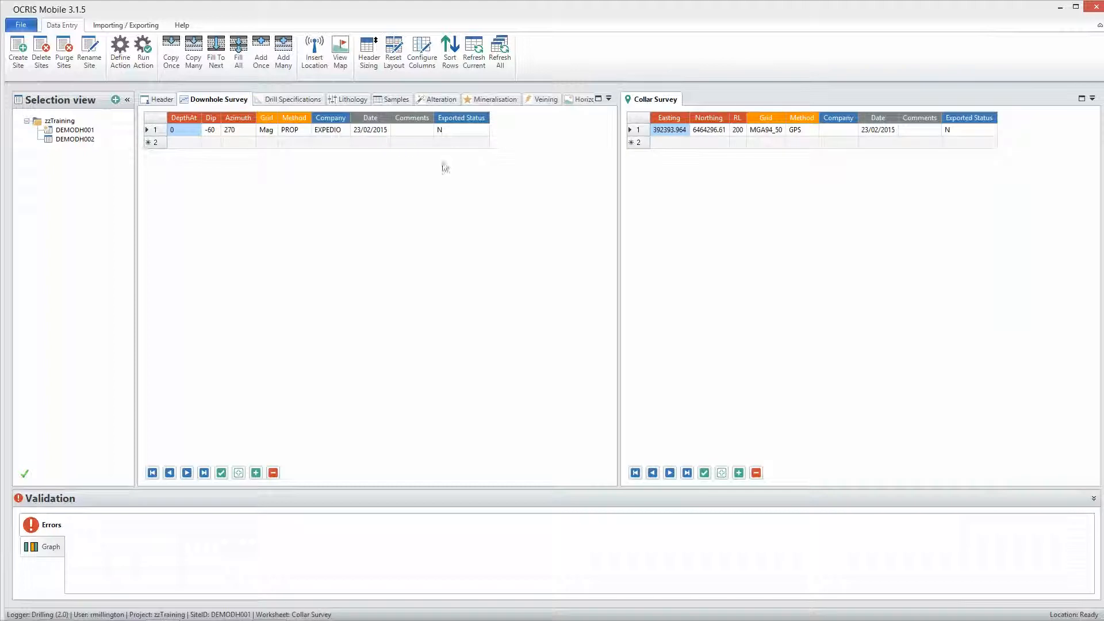
Reset the layout so the worksheets return to one tabbed view with Collar Survey active.
click(292, 98)
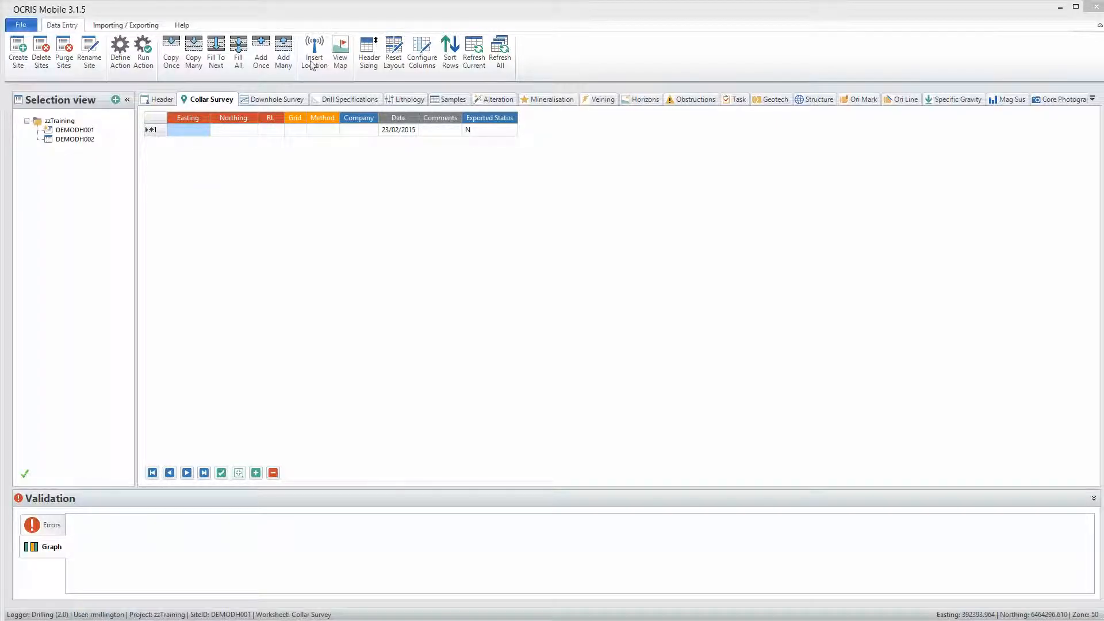
Fill DEMODH001's collar easting and northing from GPS, then view the Samples worksheet.
click(314, 51)
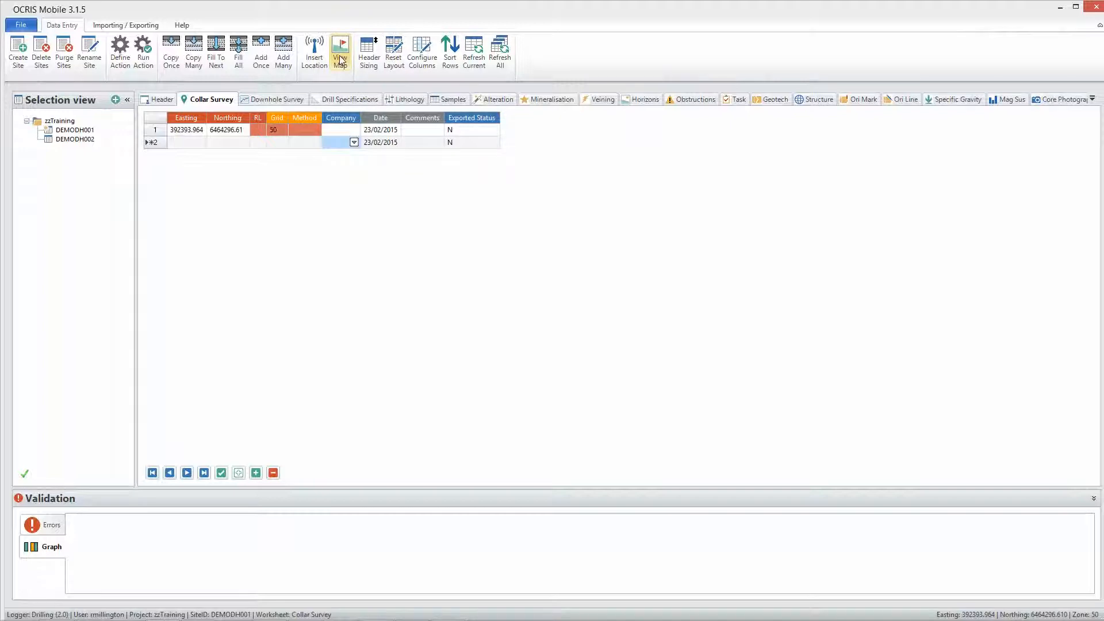
click(339, 49)
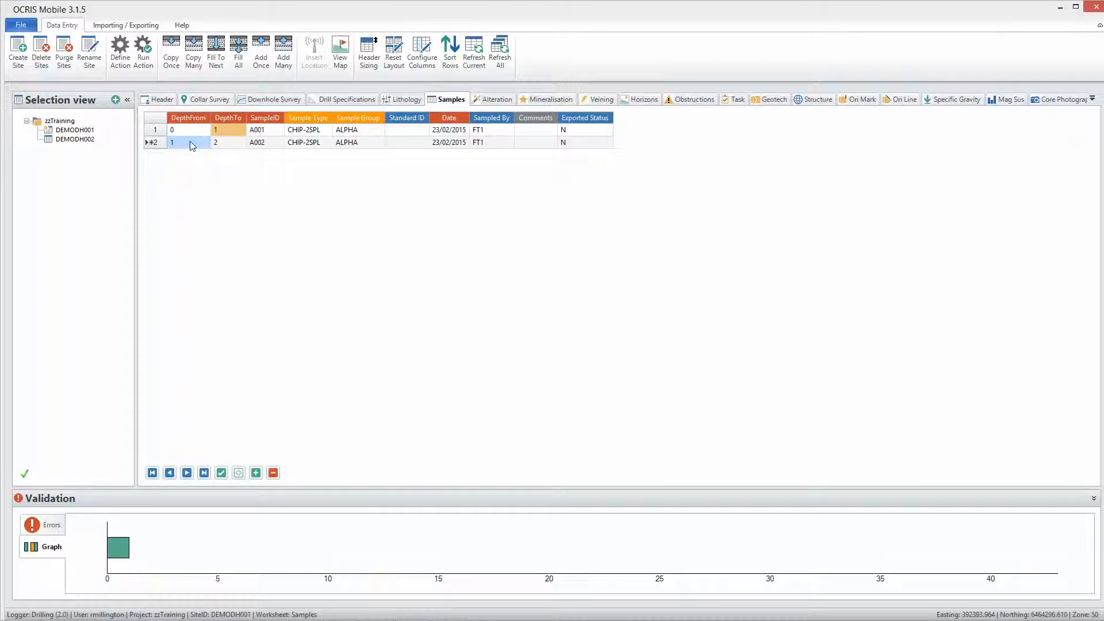
Run the 20Alpha1Dup1STD action group on Samples with a count of 2.
click(143, 53)
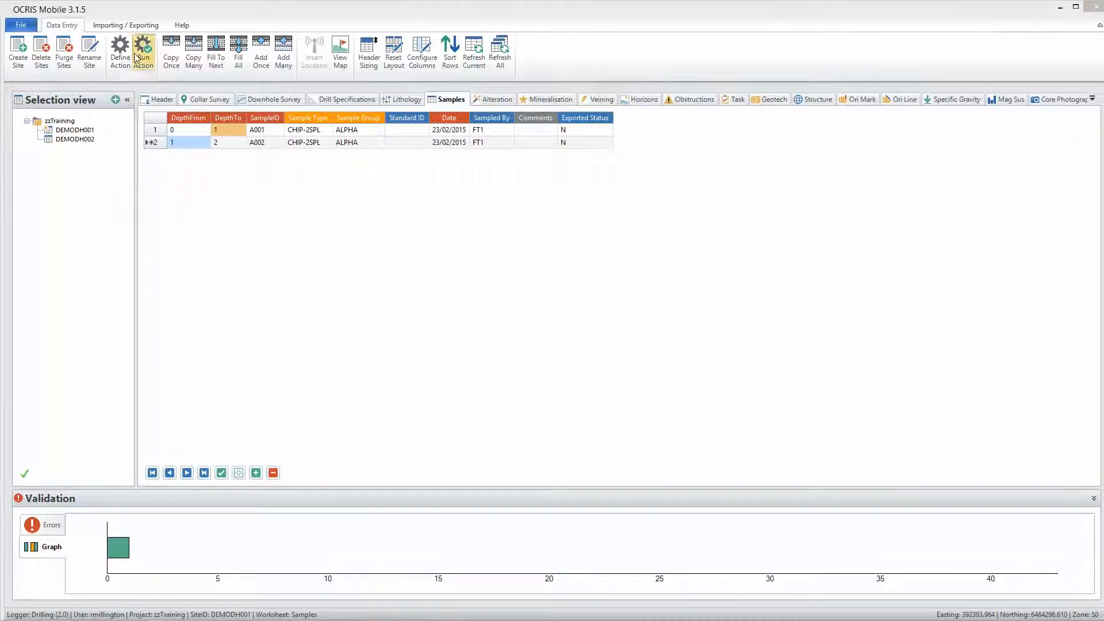
click(142, 51)
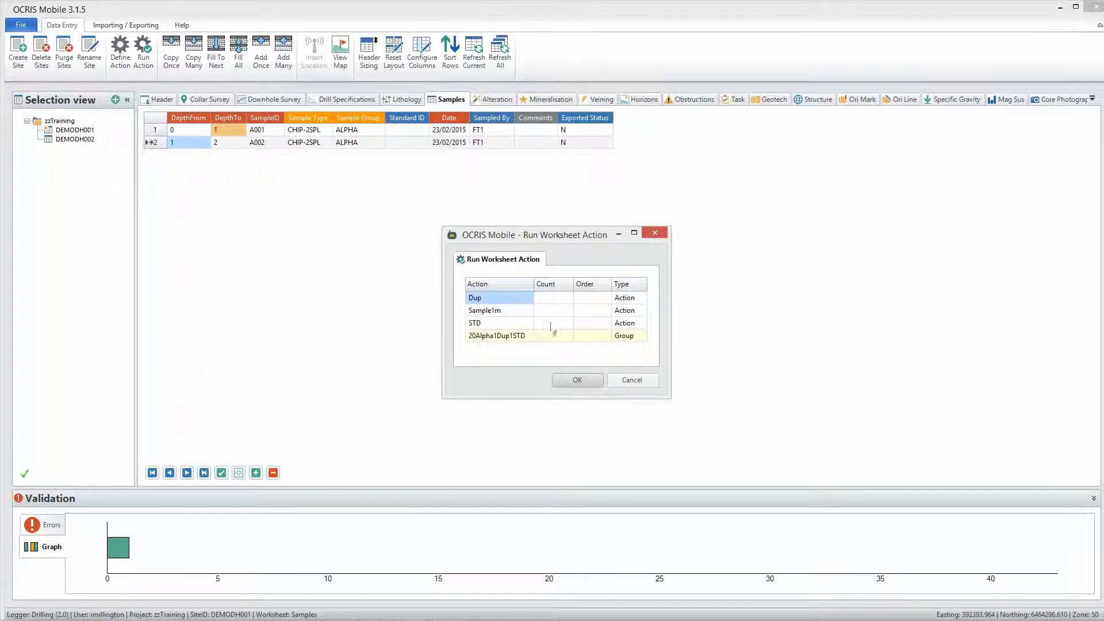
click(577, 335)
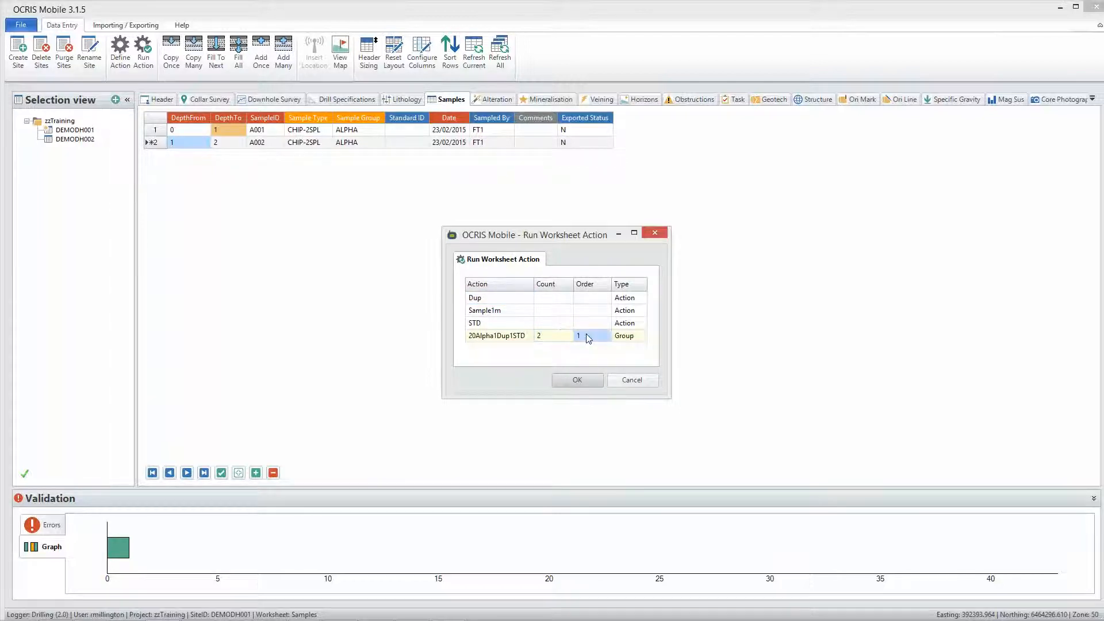
click(577, 380)
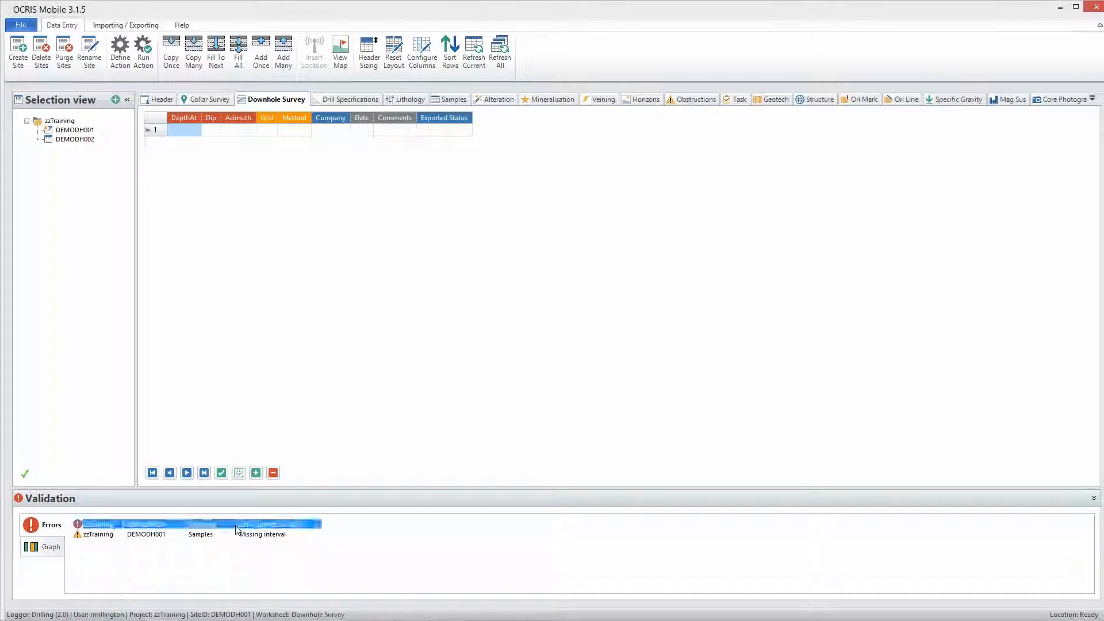
In Lithology, set the empty Lith1 cell to a metamorphic rock code.
click(407, 98)
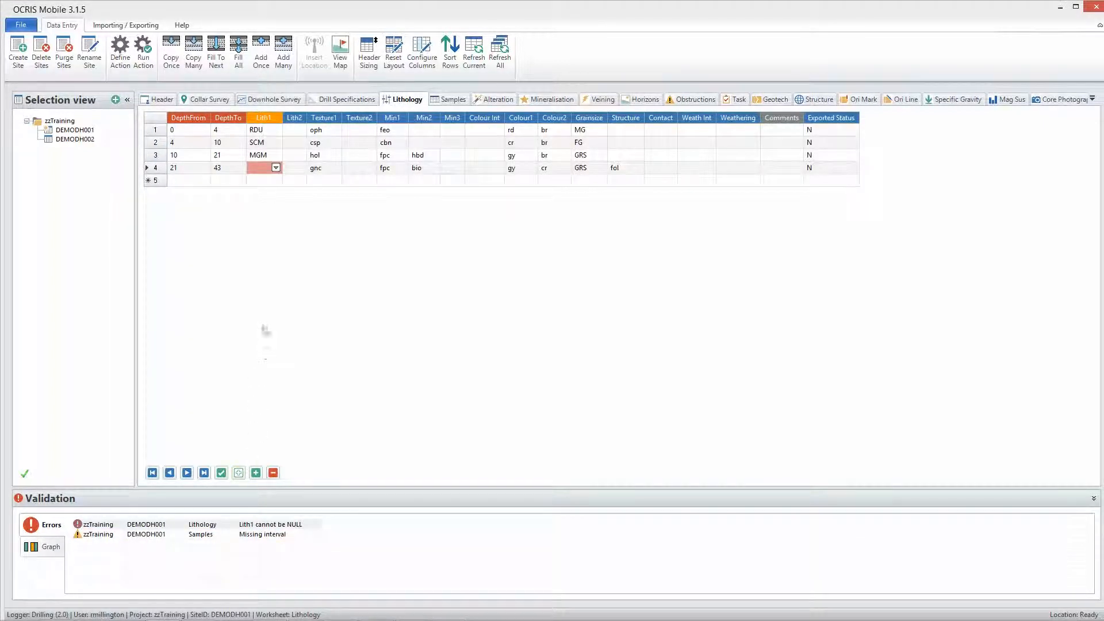
click(275, 167)
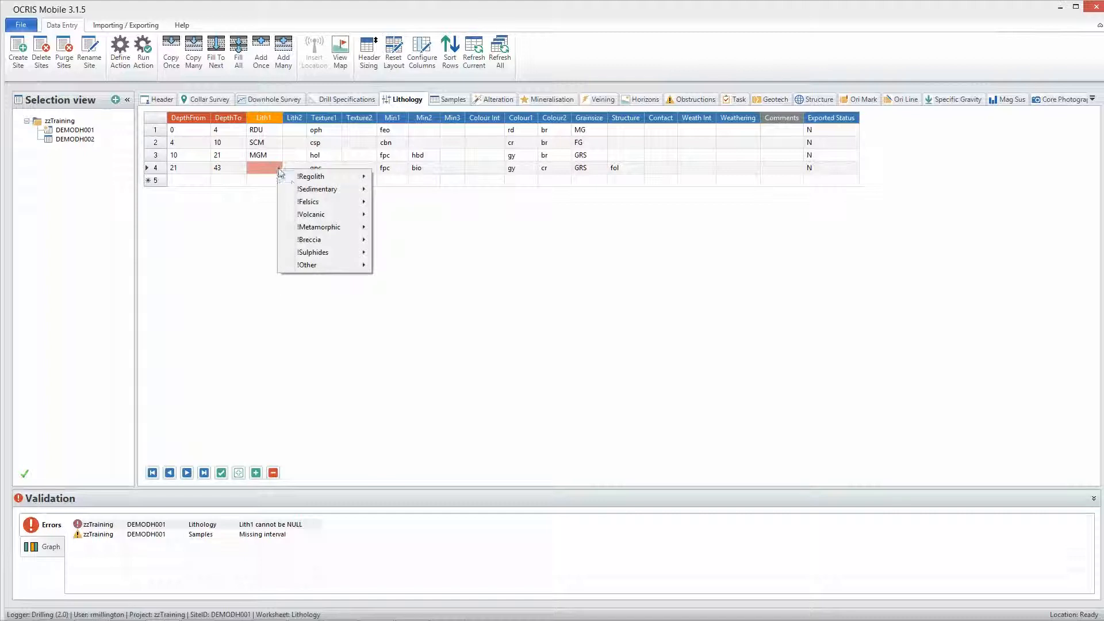
mouse_move(320, 226)
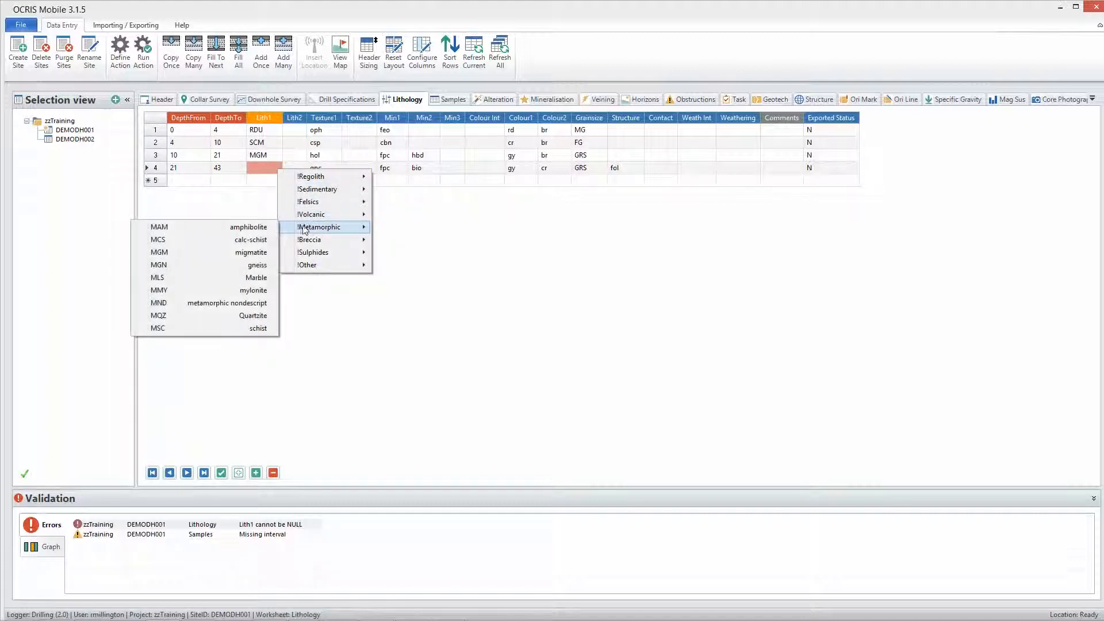
click(158, 265)
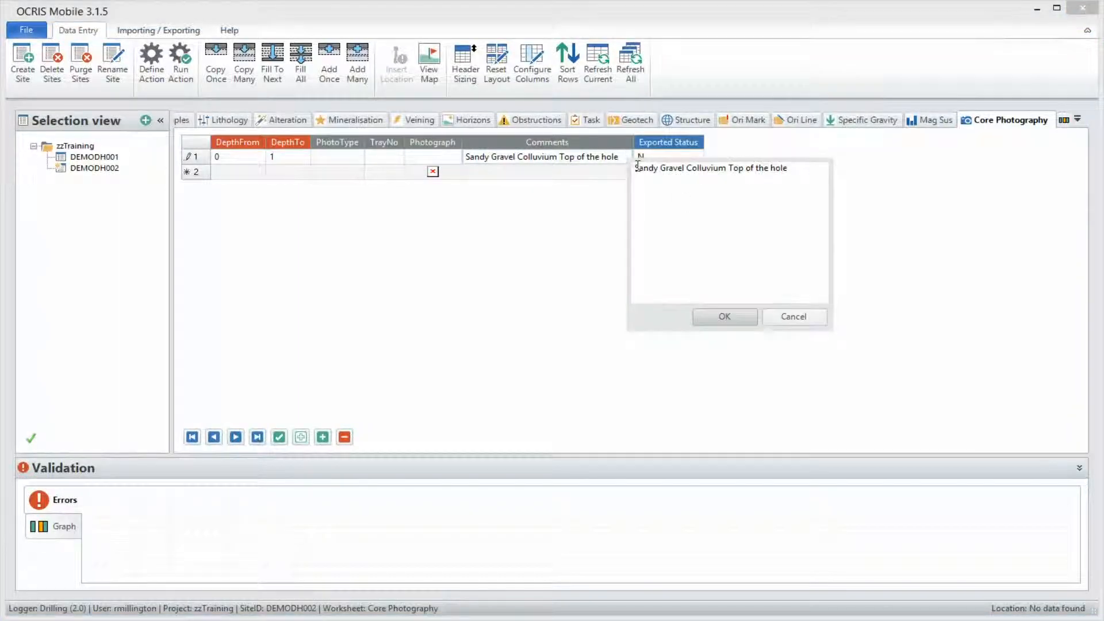
Save the comment and attach a webcam snapshot to the first row's Photograph cell.
click(724, 316)
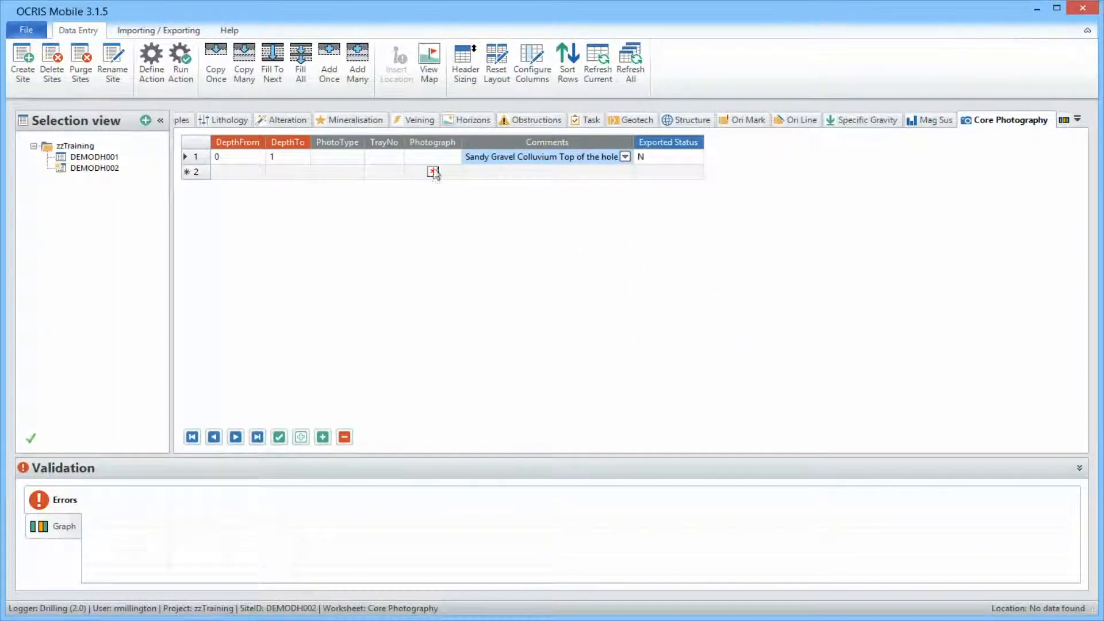
click(432, 157)
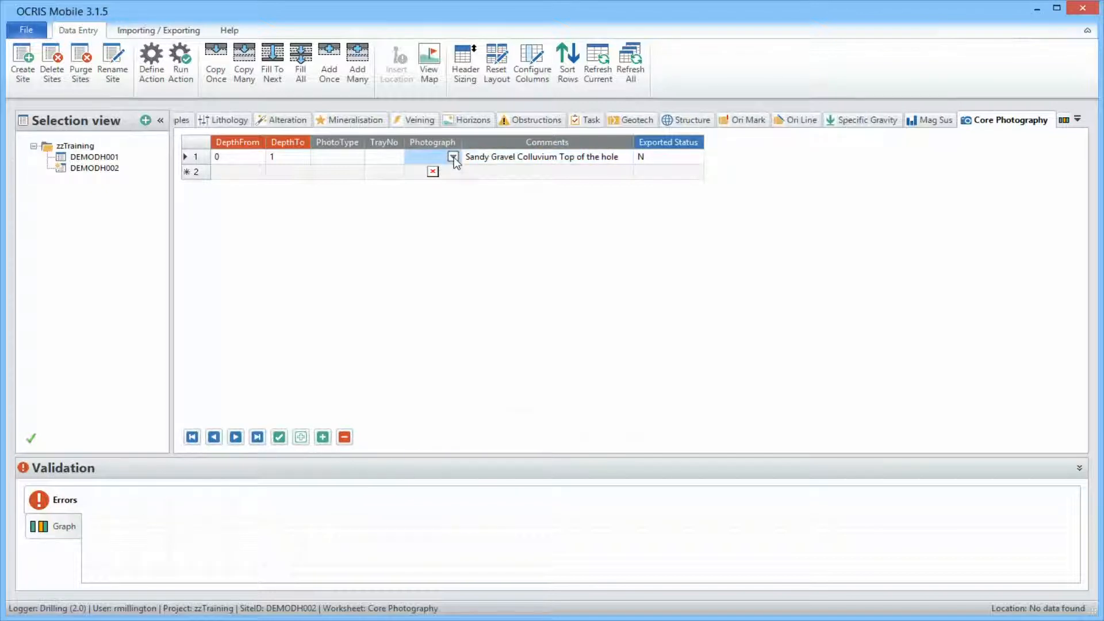
click(453, 156)
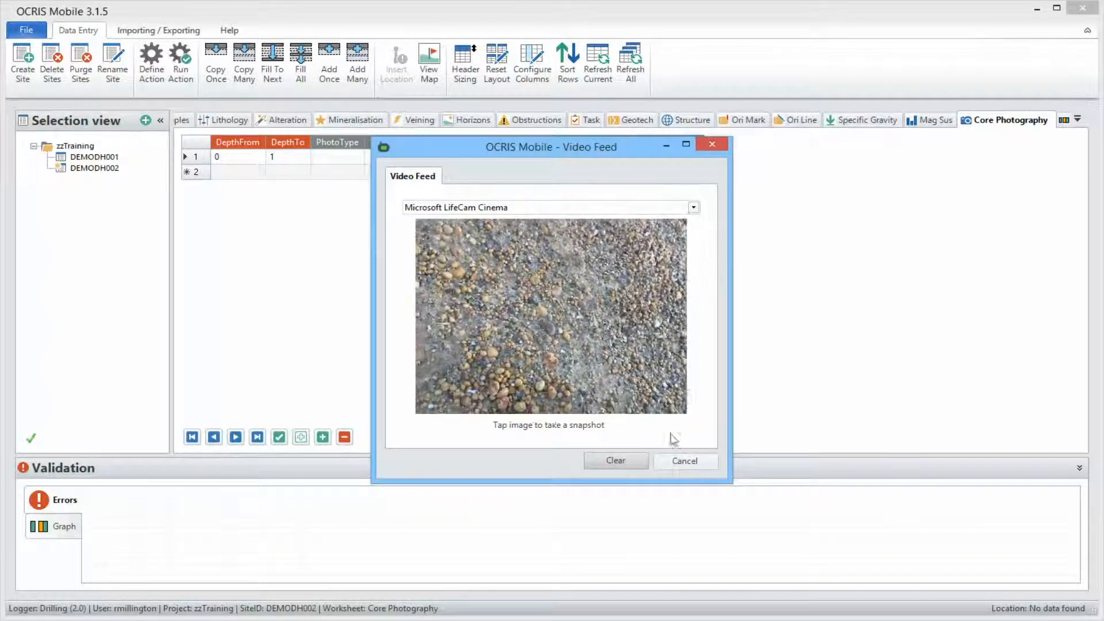
click(552, 316)
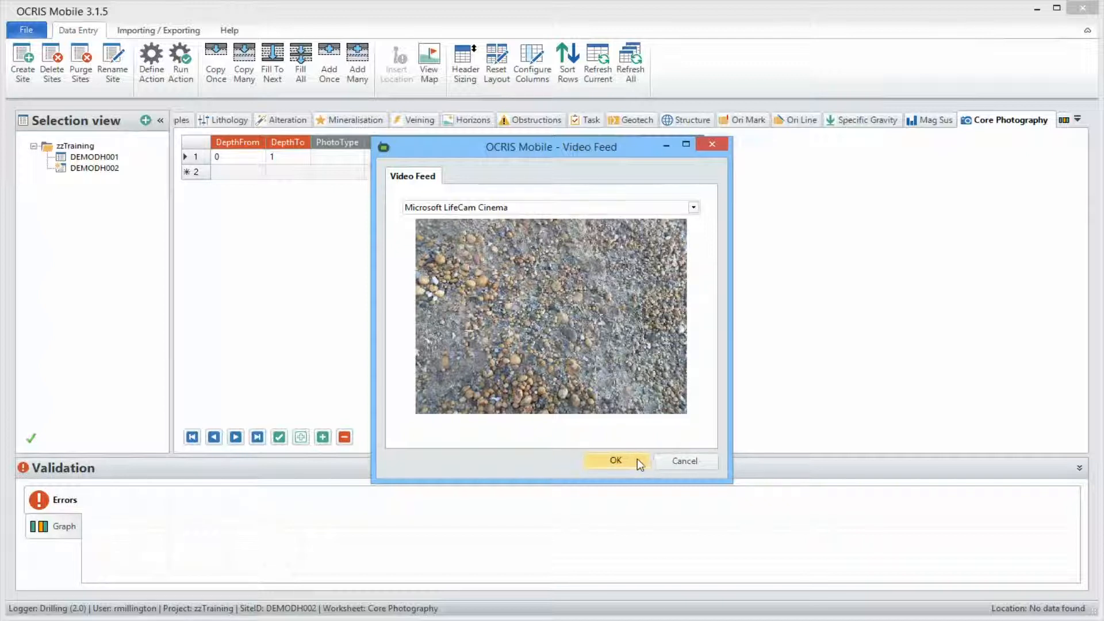
click(614, 461)
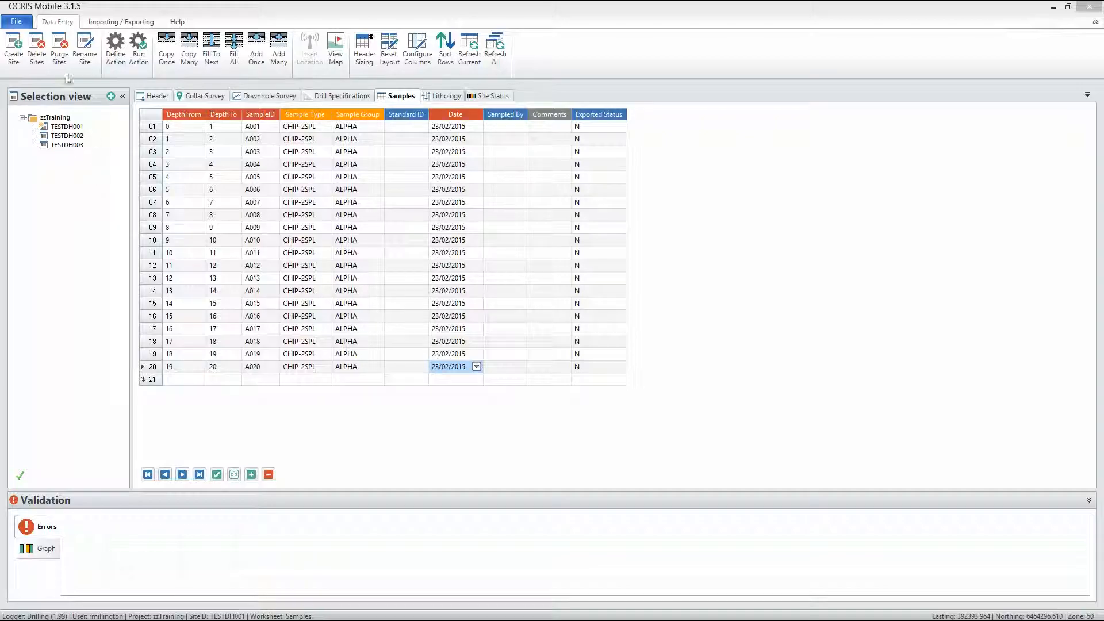
Apply the Drilling 1.99-to-2.1 upgrade package, log on with Drilling 2.1, open TESTDH001.
click(15, 22)
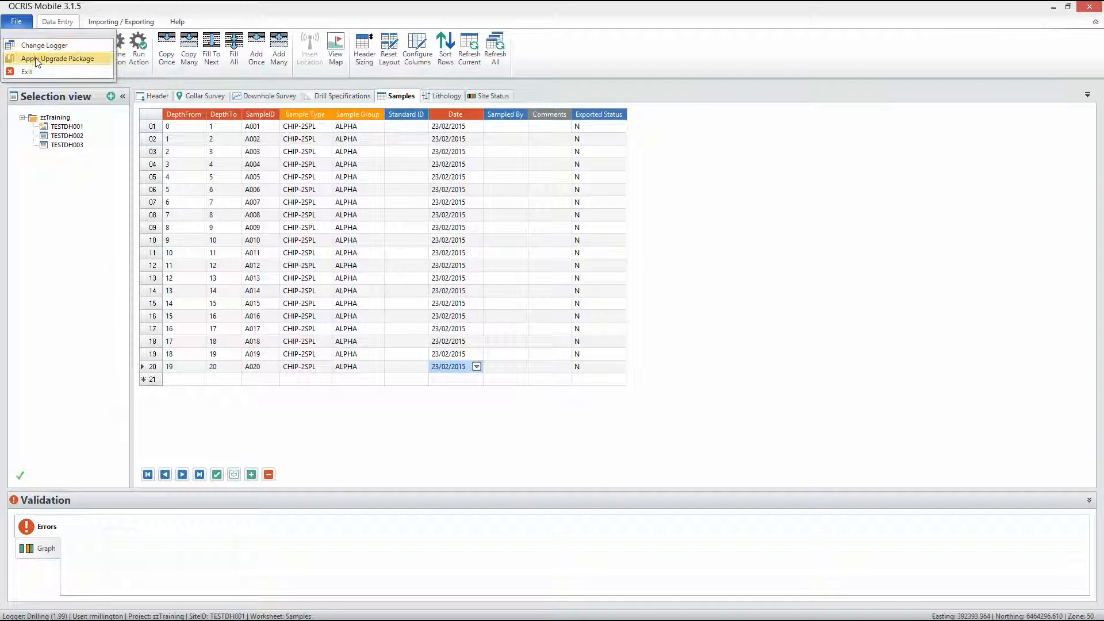
click(60, 58)
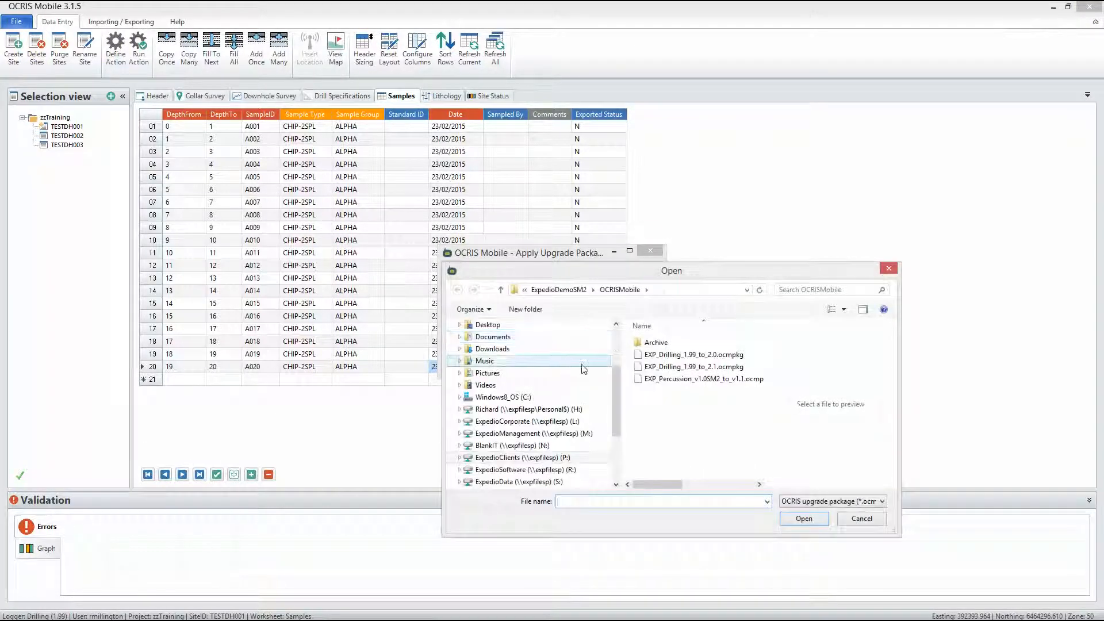
click(692, 366)
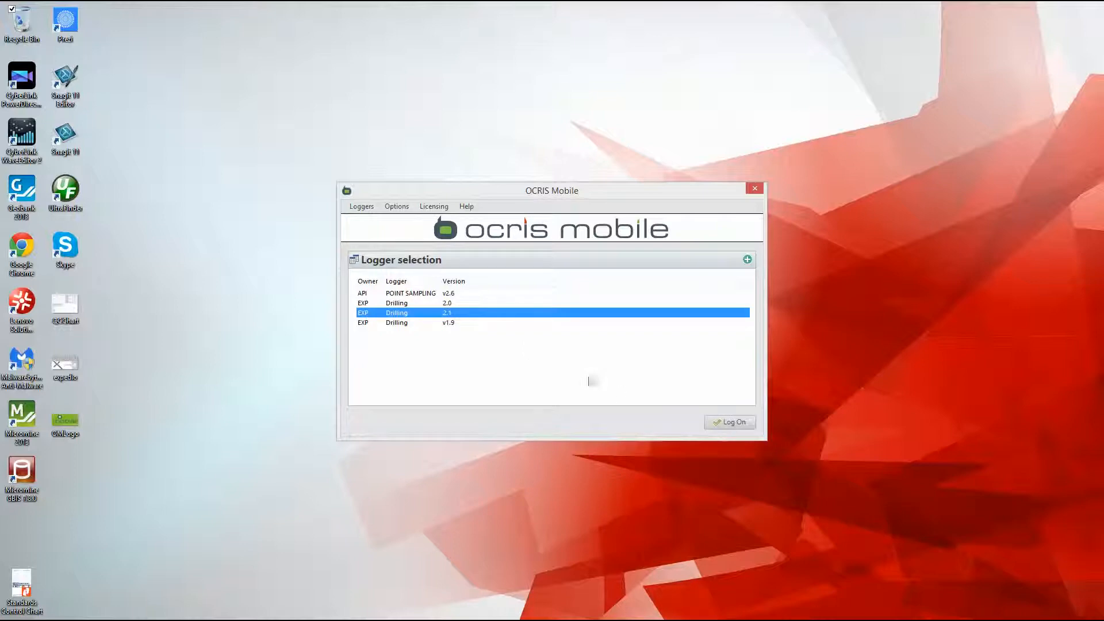
click(729, 422)
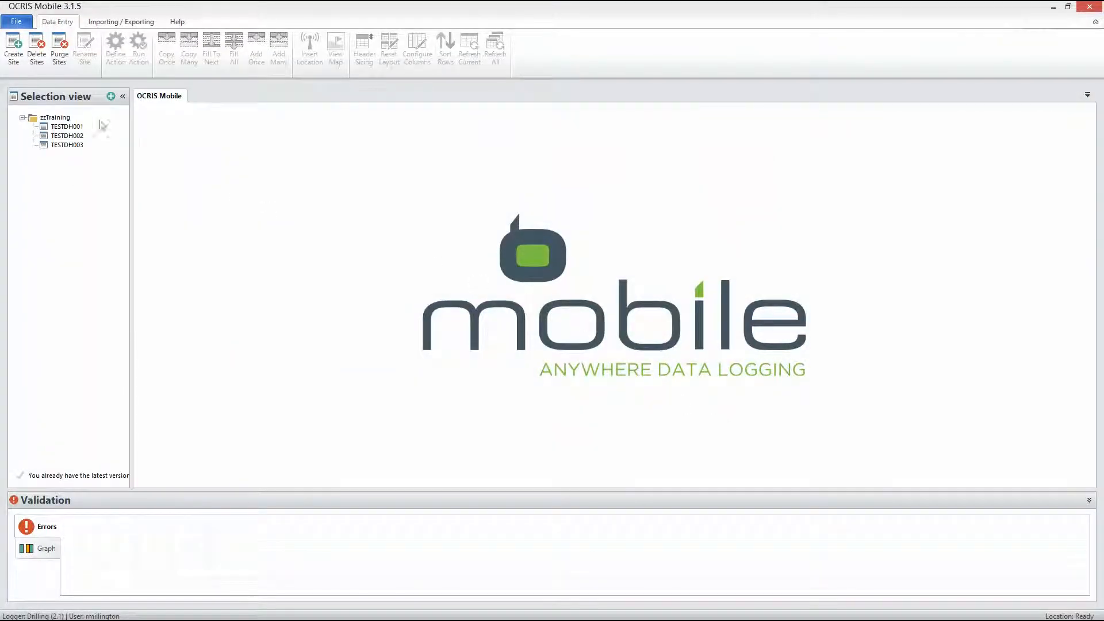
click(67, 126)
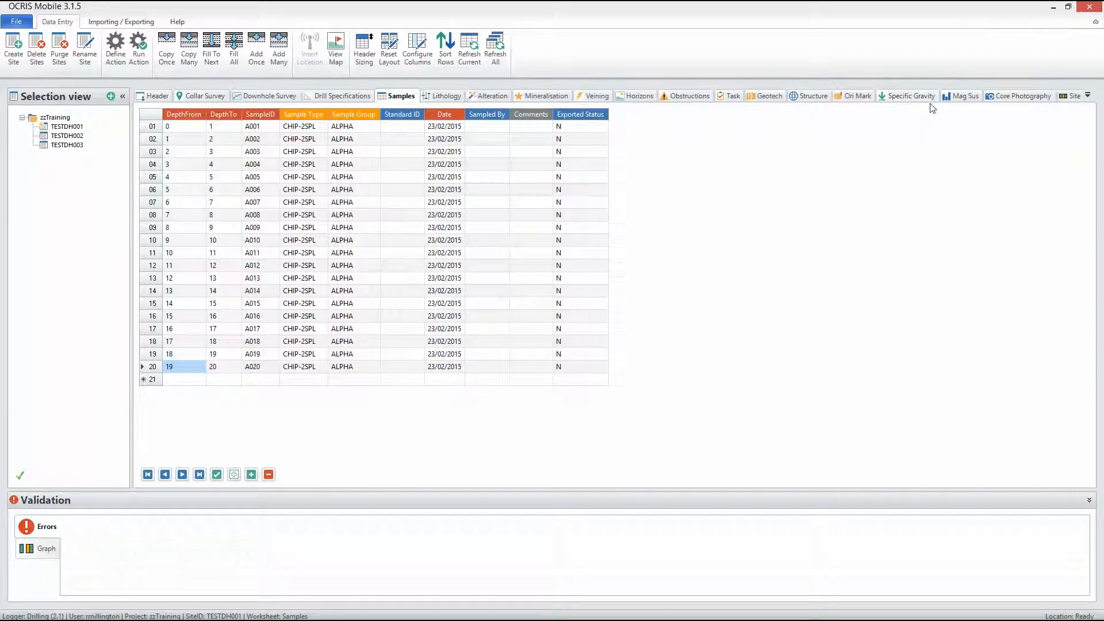
Export DEMODH001 Samples to an OXO file under the suggested name, then view Lithology.
click(74, 49)
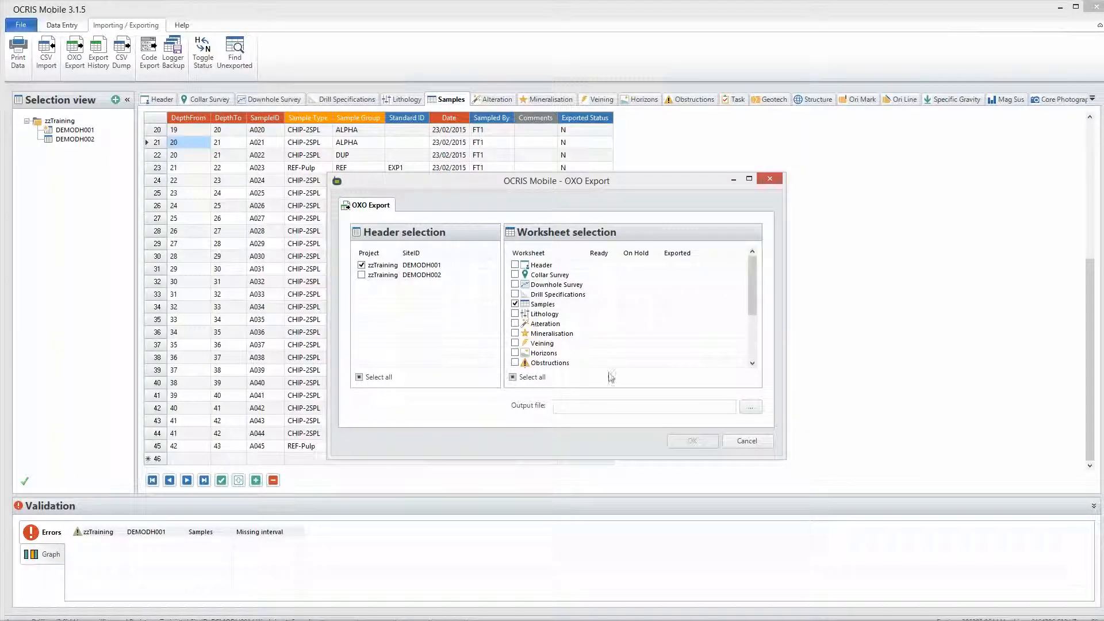
click(749, 408)
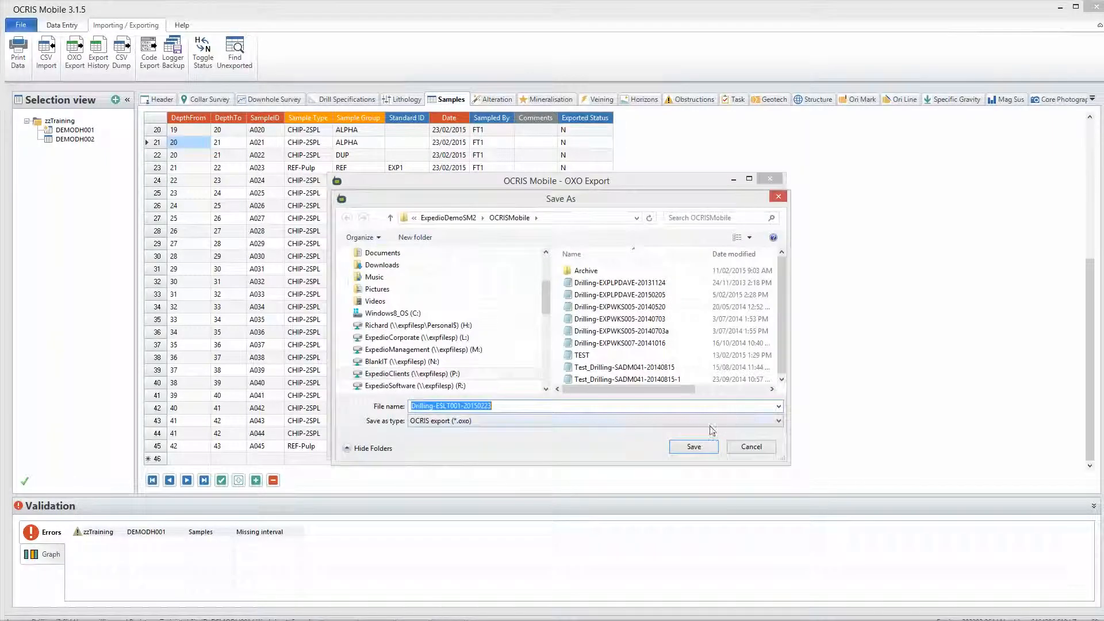
click(693, 446)
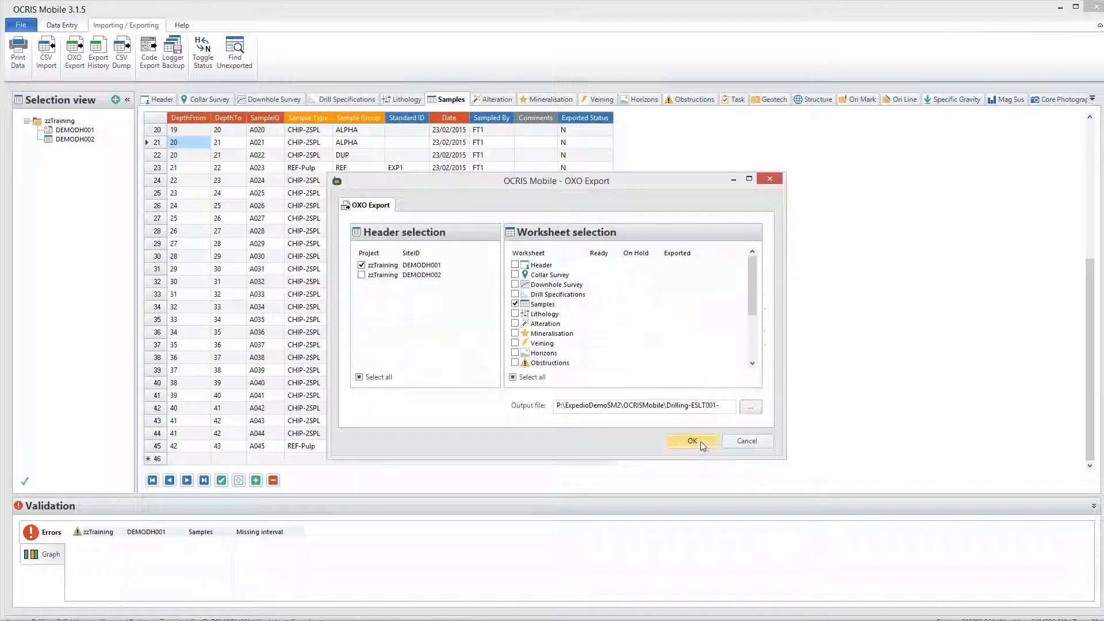
click(692, 440)
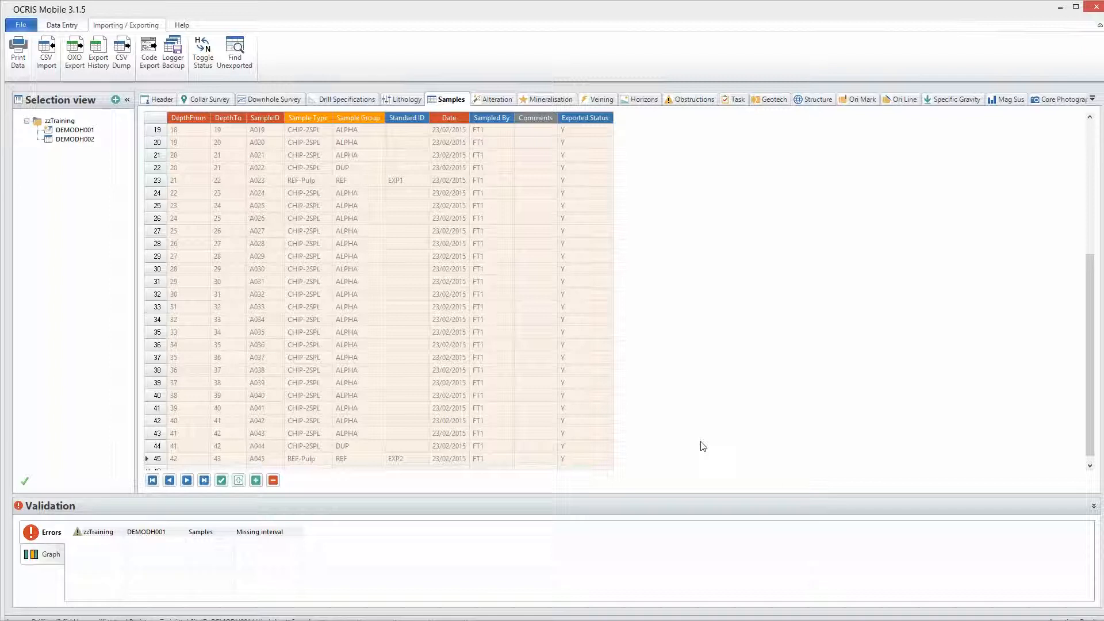
click(384, 100)
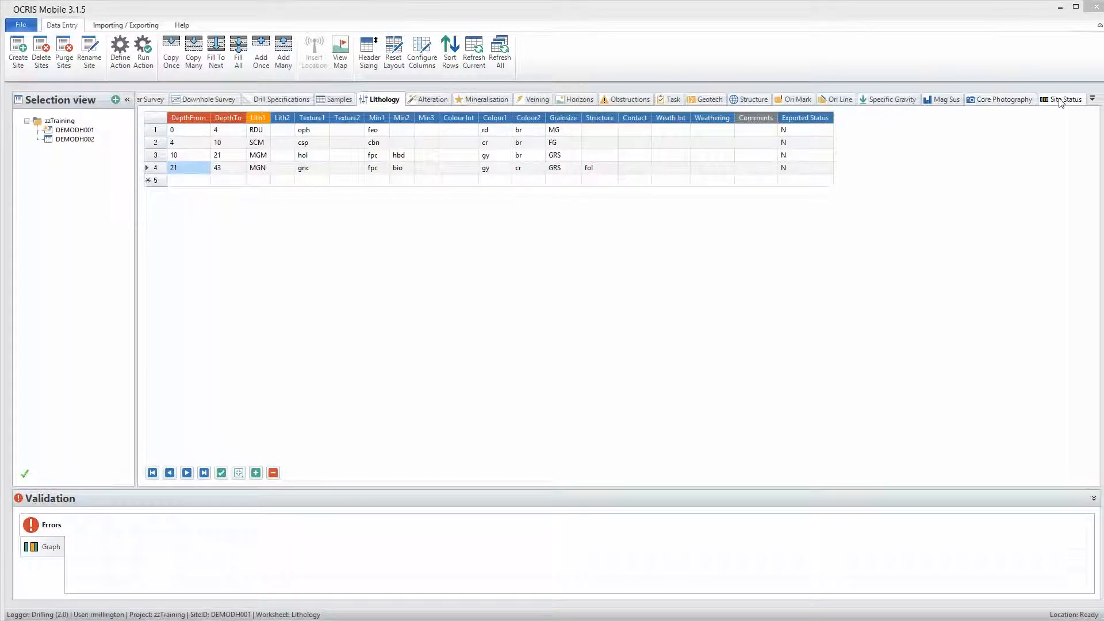
View DEMODH001's Site Status interval charts, then switch to the Help ribbon.
click(1065, 100)
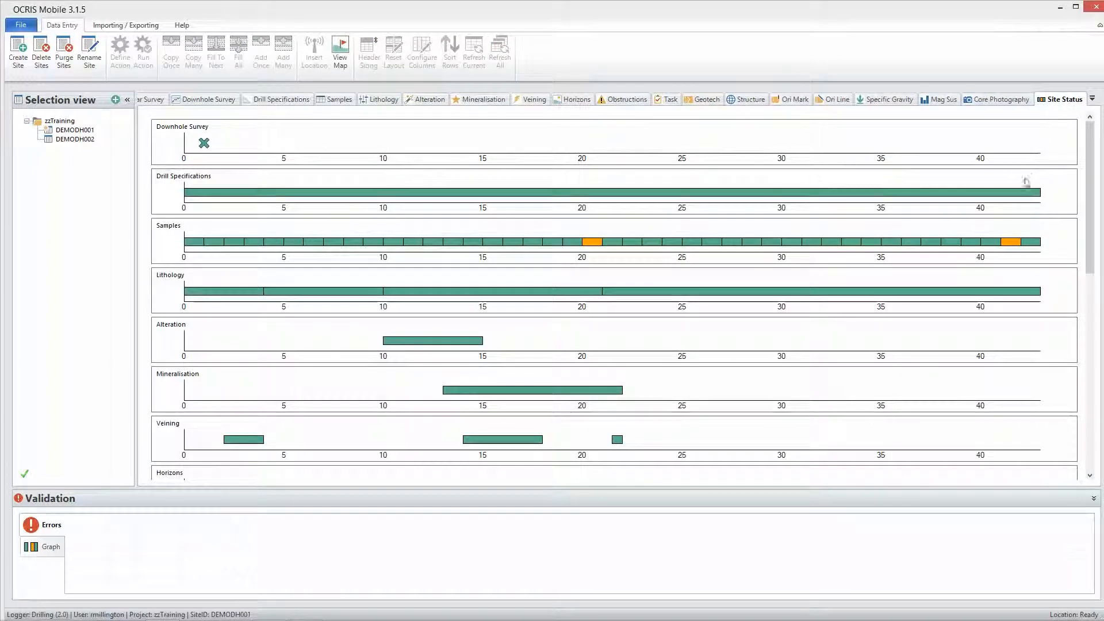
mouse_move(952, 224)
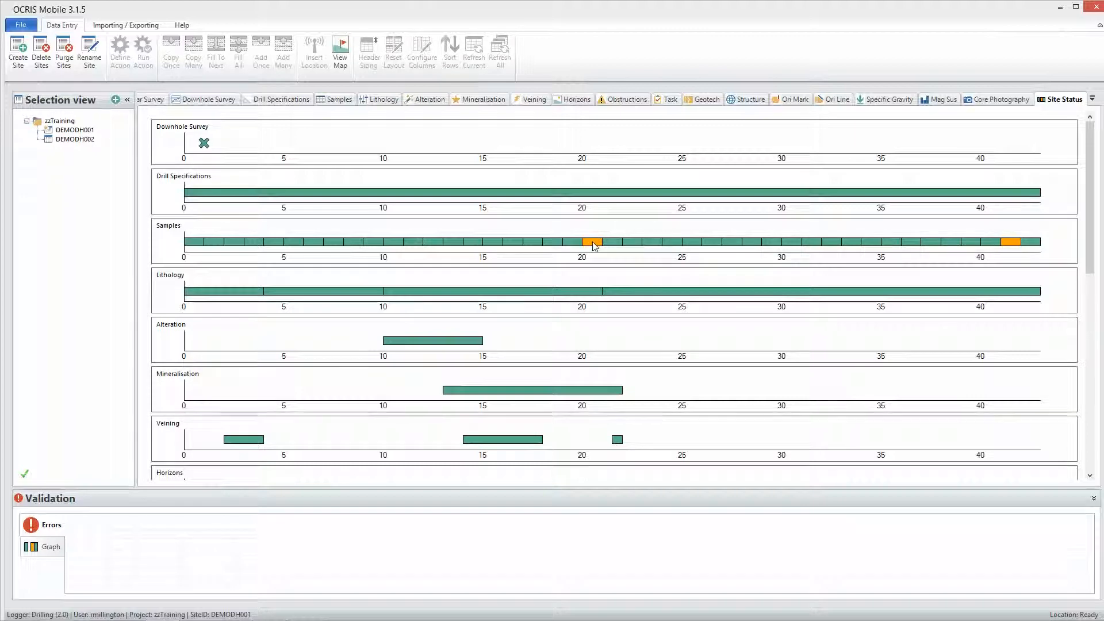
click(181, 25)
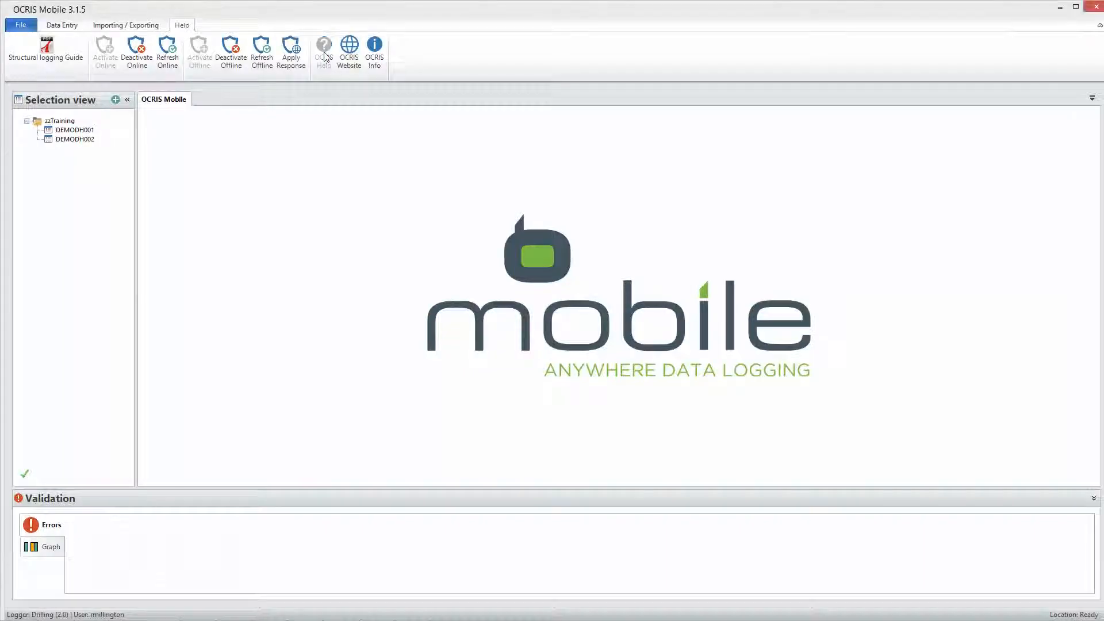
Open OCRIS Help at Data Entry > Different Field Types & Colours.
click(324, 51)
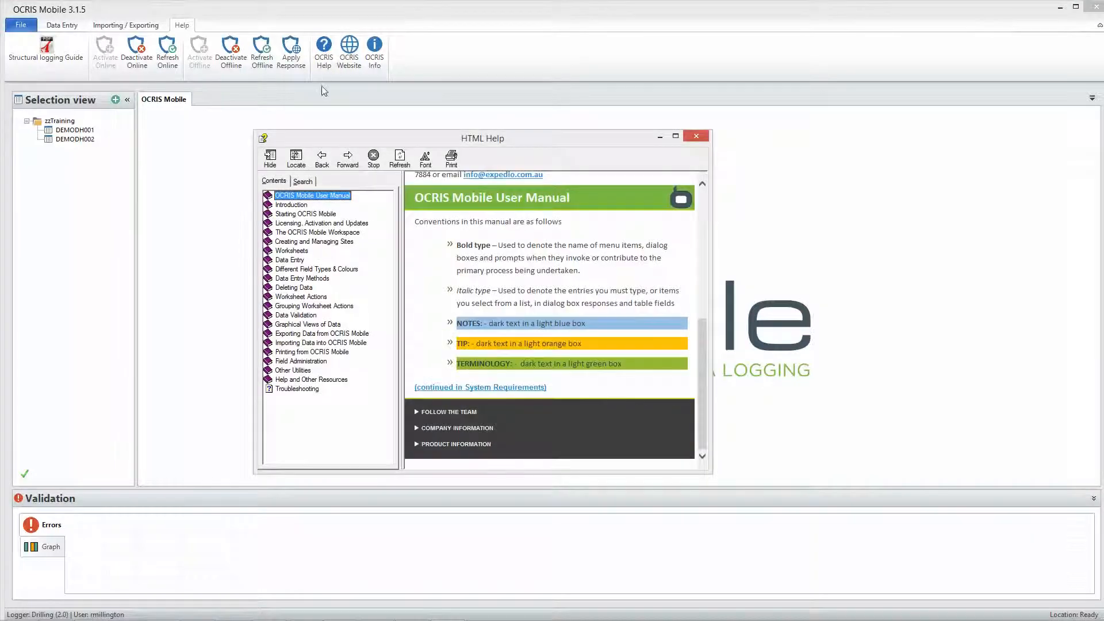
click(288, 259)
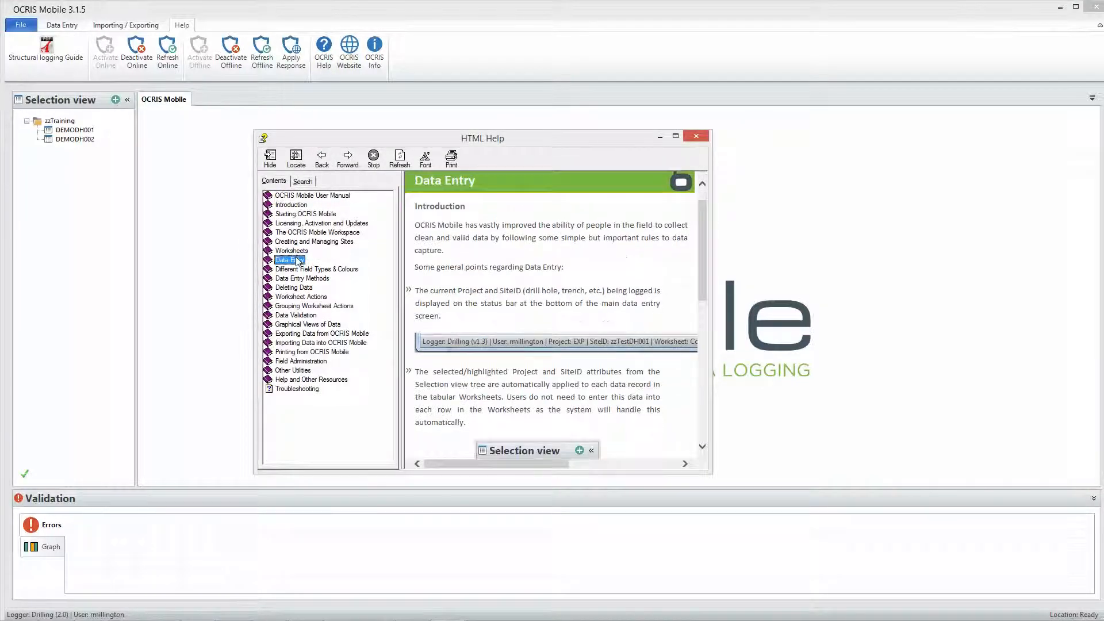
click(316, 268)
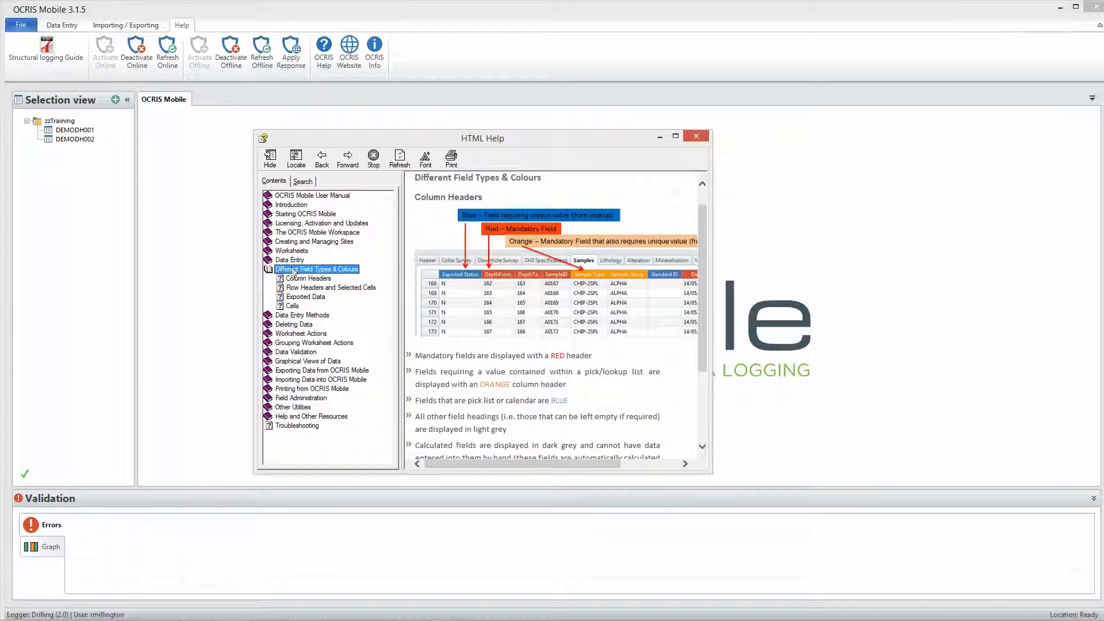